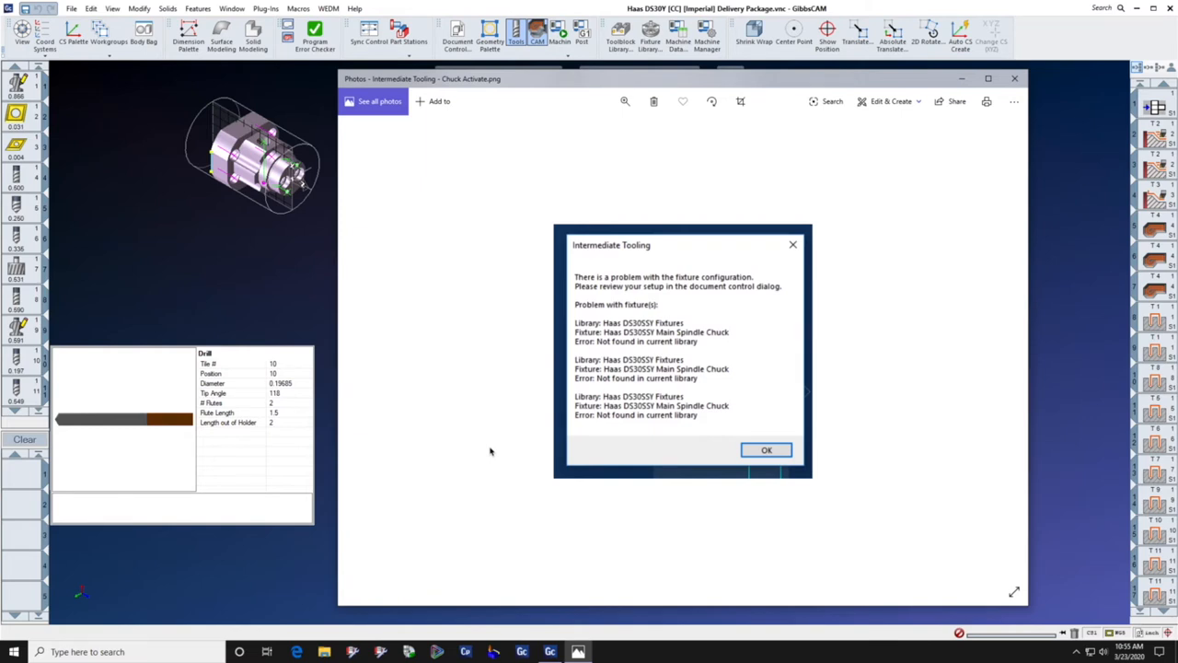
pyautogui.moveTo(656, 268)
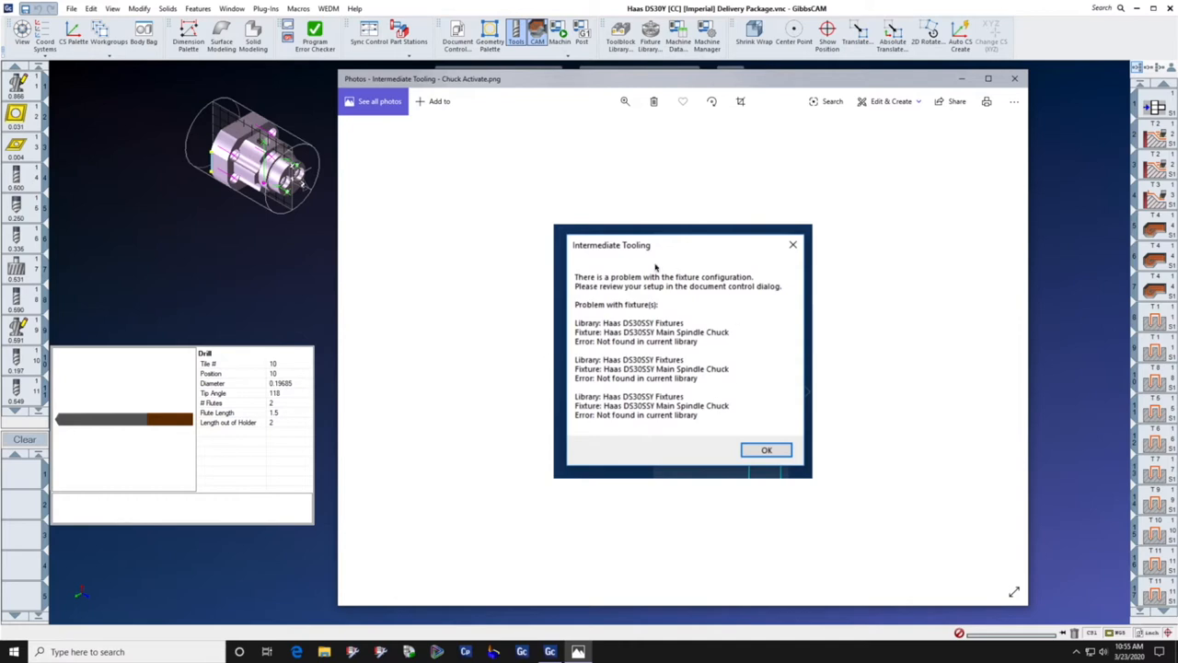
pyautogui.moveTo(573, 286)
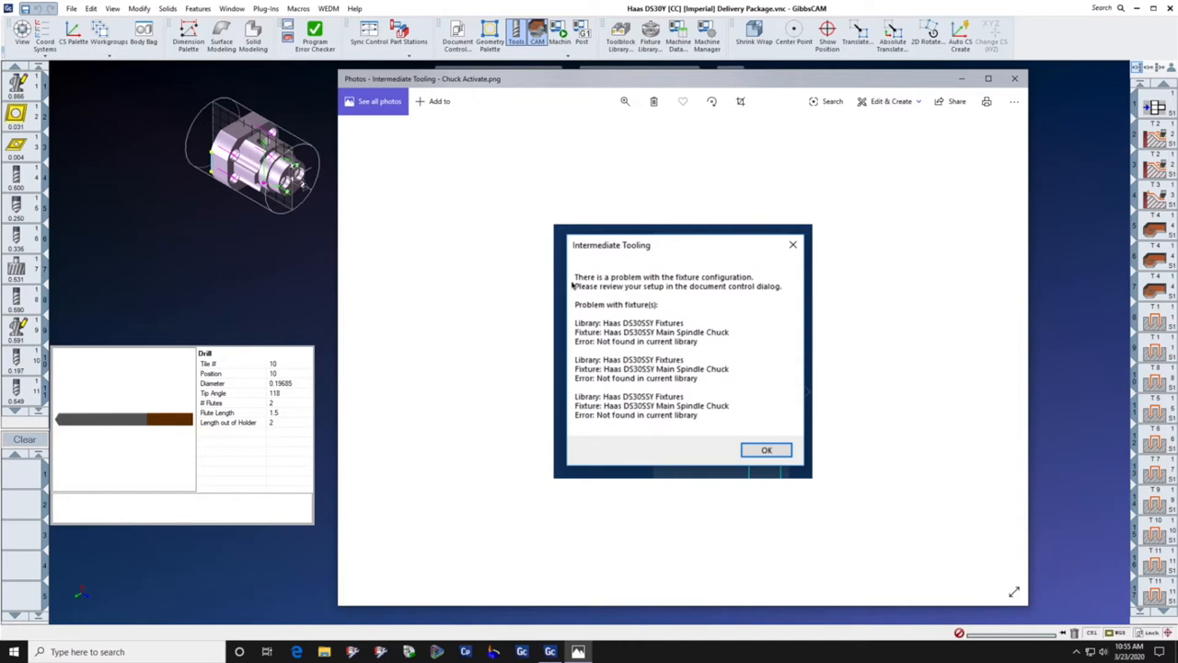
pyautogui.moveTo(574, 301)
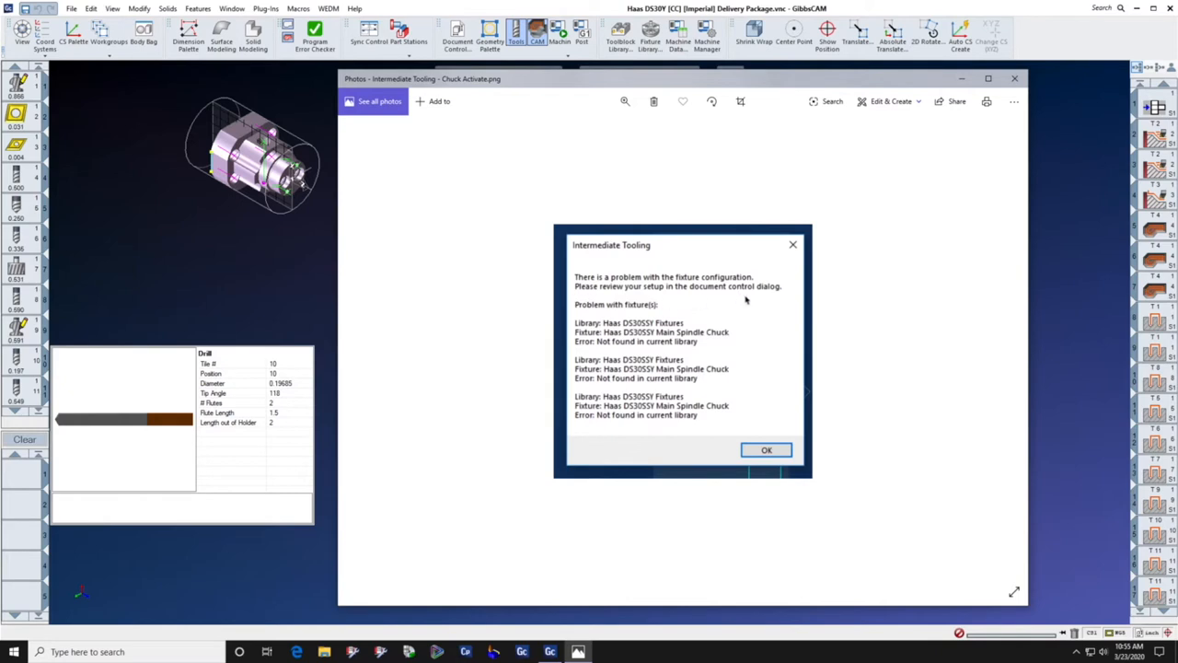
pyautogui.moveTo(722, 300)
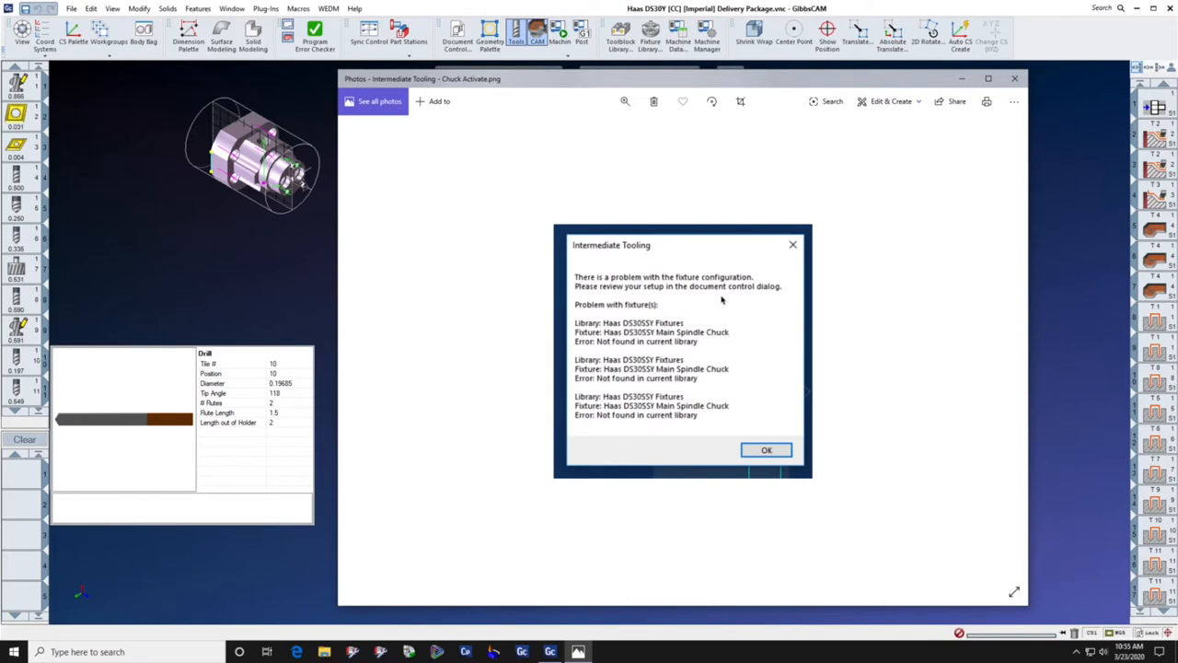
pyautogui.moveTo(646, 333)
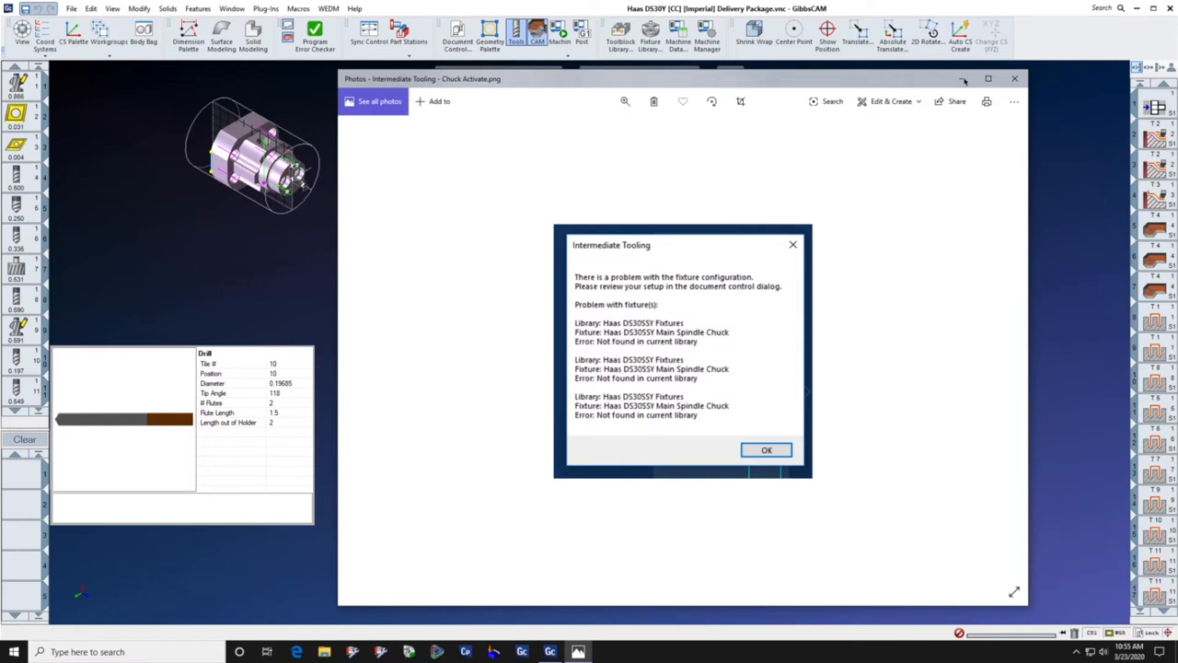
# Step: Close the Photos viewer showing the Intermediate Tooling fixture error screenshot
pyautogui.click(766, 449)
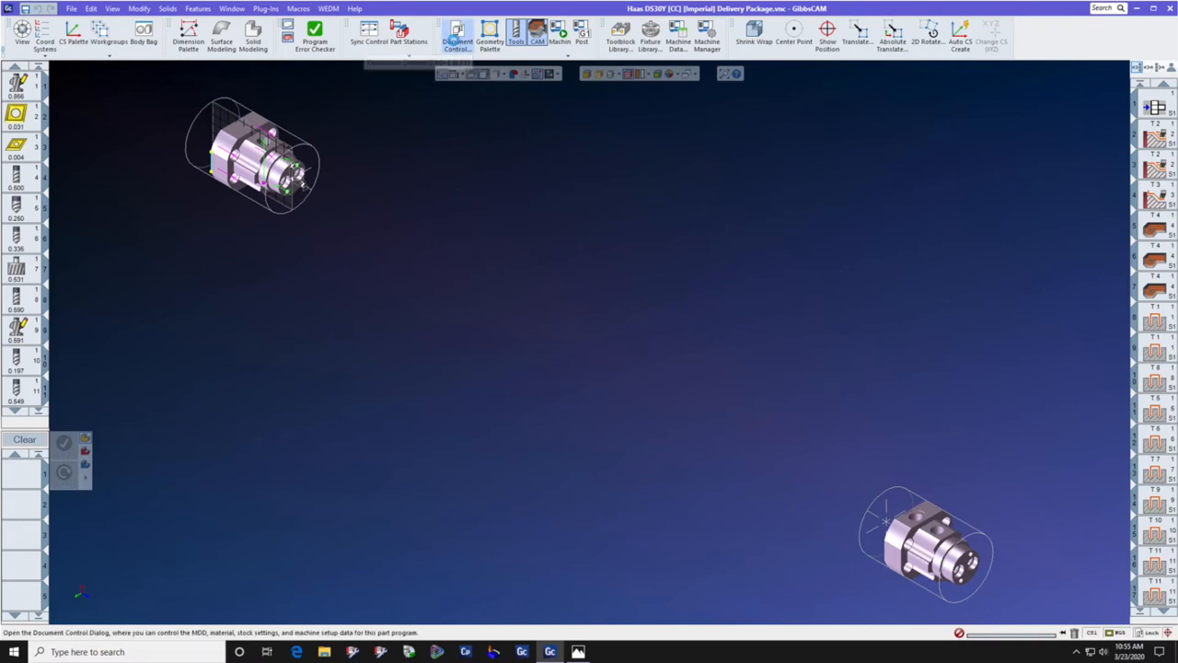
# Step: In Document Control, select Haas DS30Y [CC] and review the turret's 12-station intermediate tooling
pyautogui.click(457, 37)
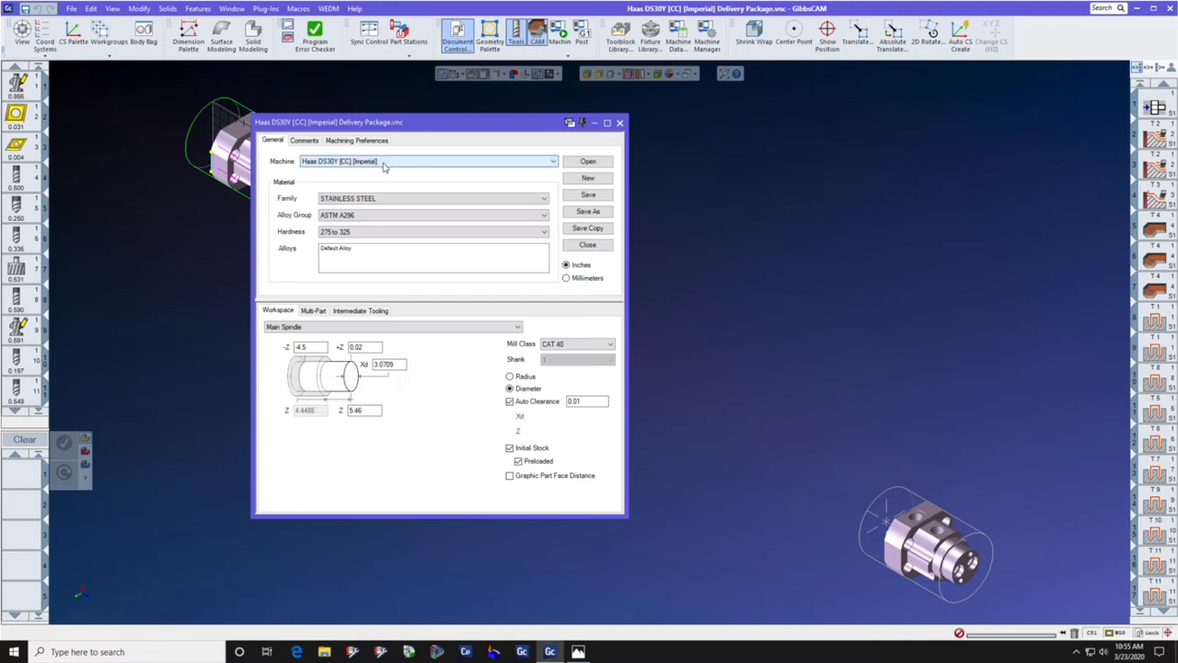
pyautogui.click(553, 161)
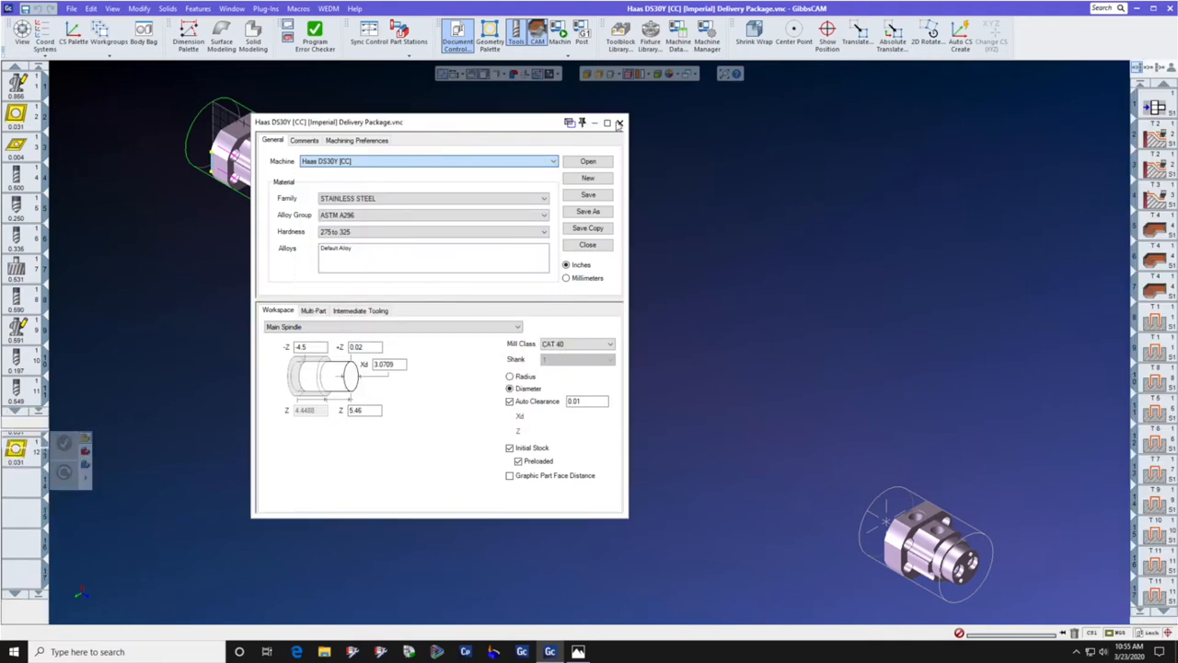
pyautogui.click(359, 310)
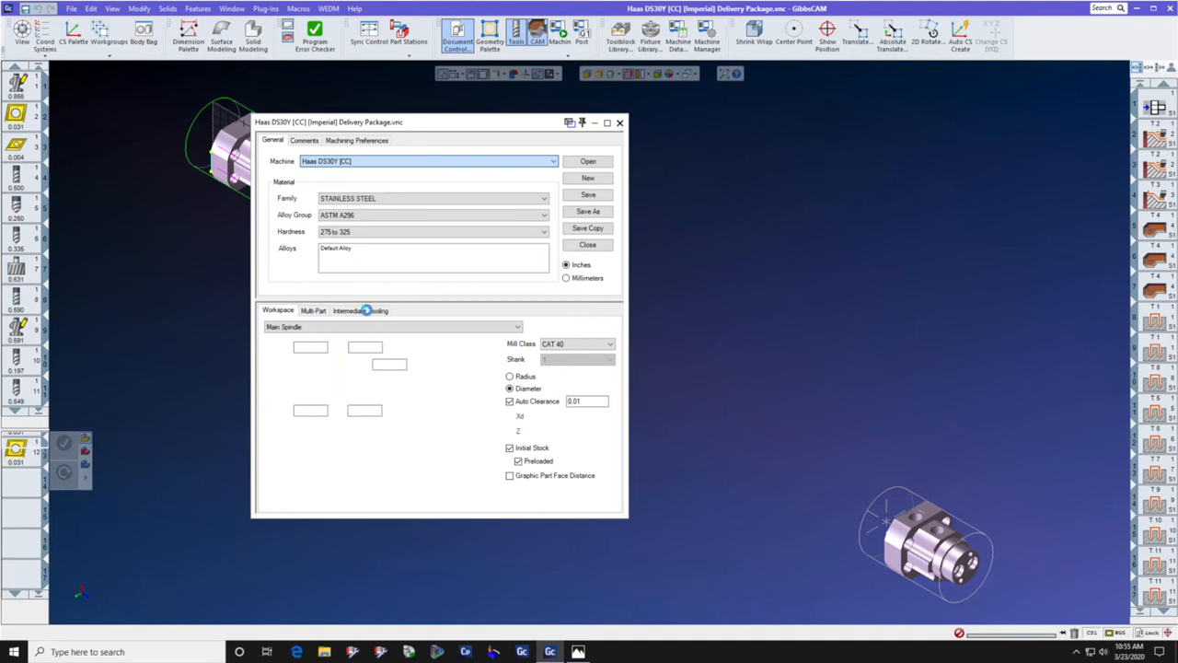
pyautogui.click(360, 310)
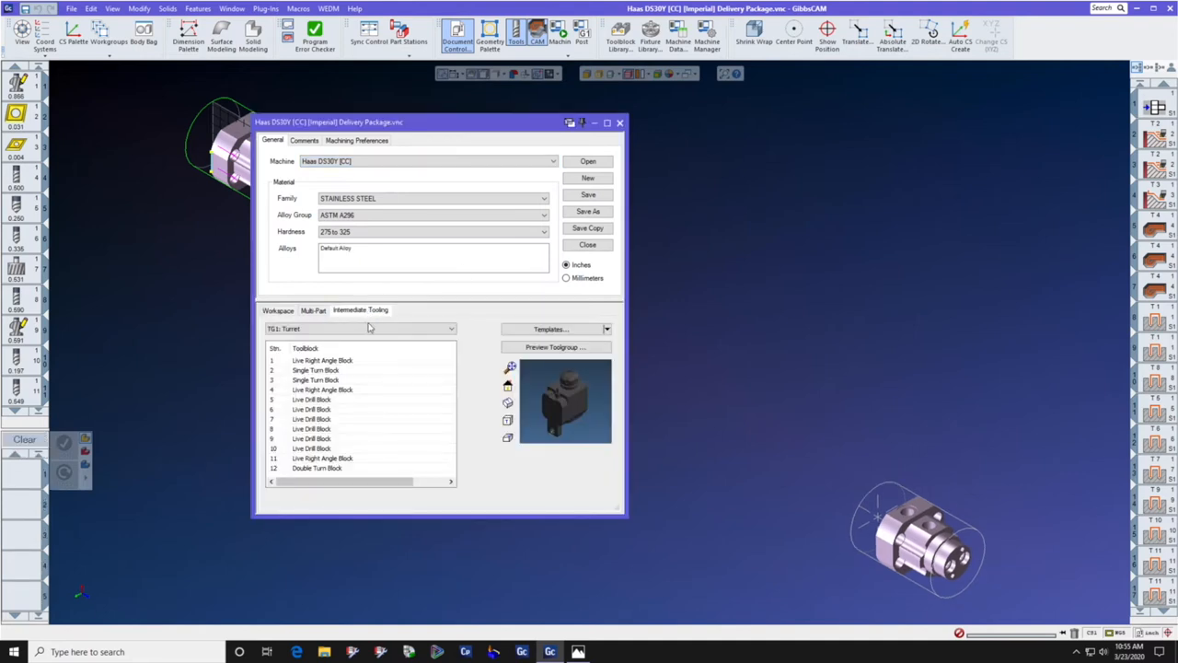
pyautogui.click(450, 329)
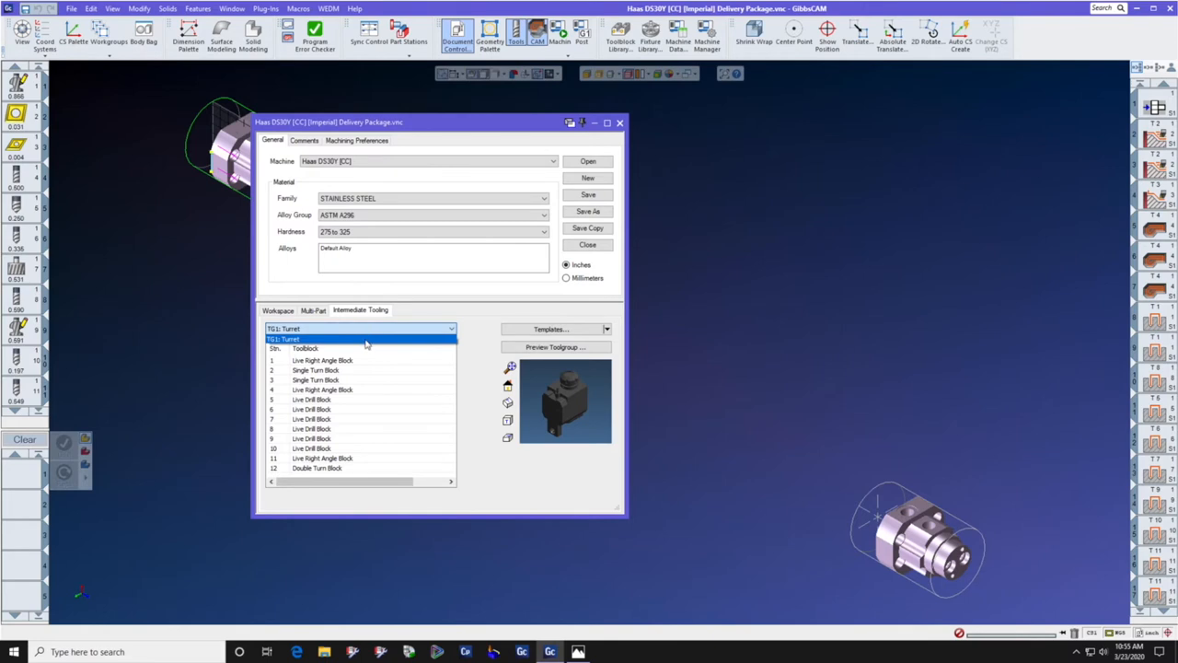
pyautogui.click(360, 339)
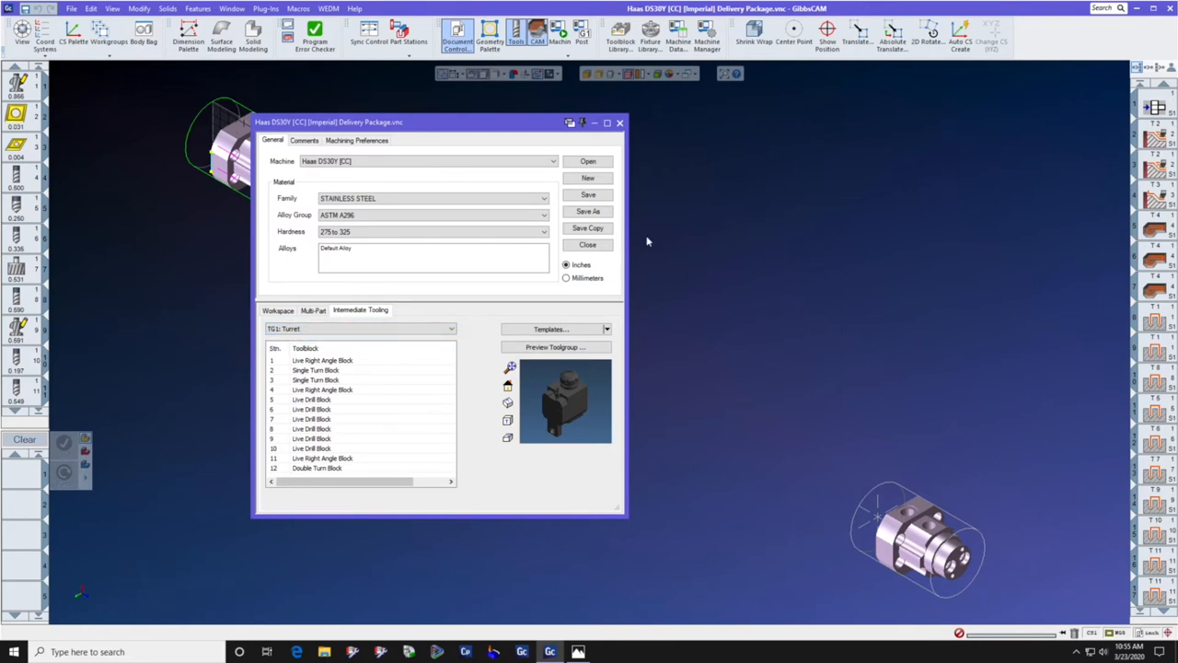
pyautogui.moveTo(760, 194)
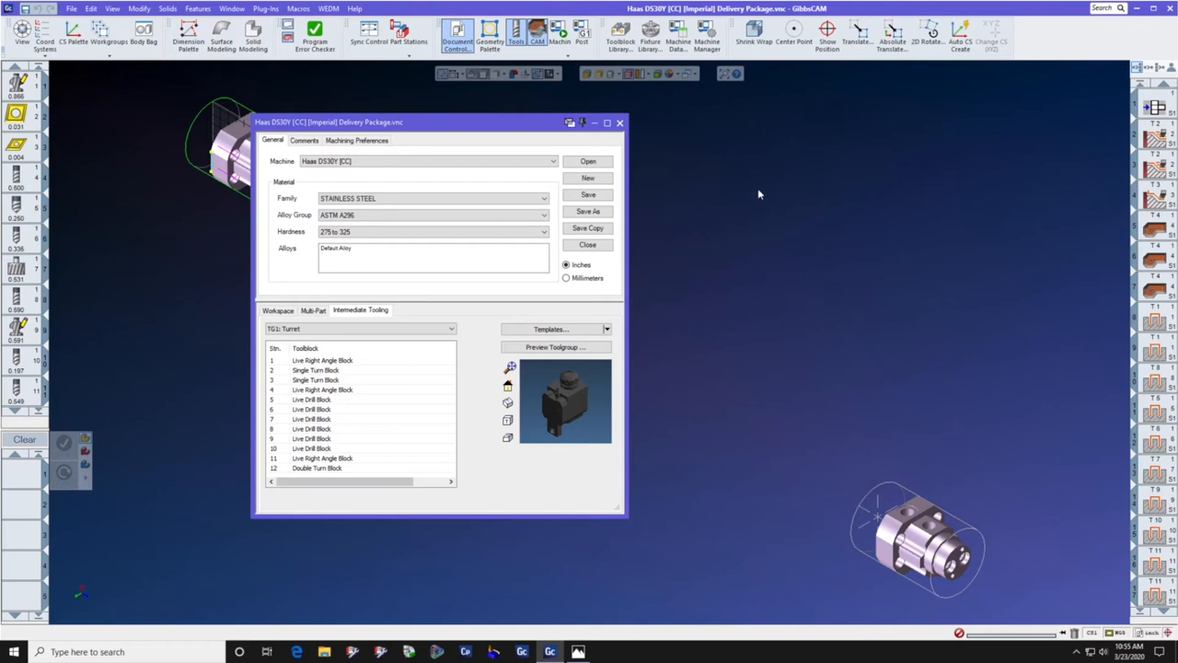
pyautogui.moveTo(762, 178)
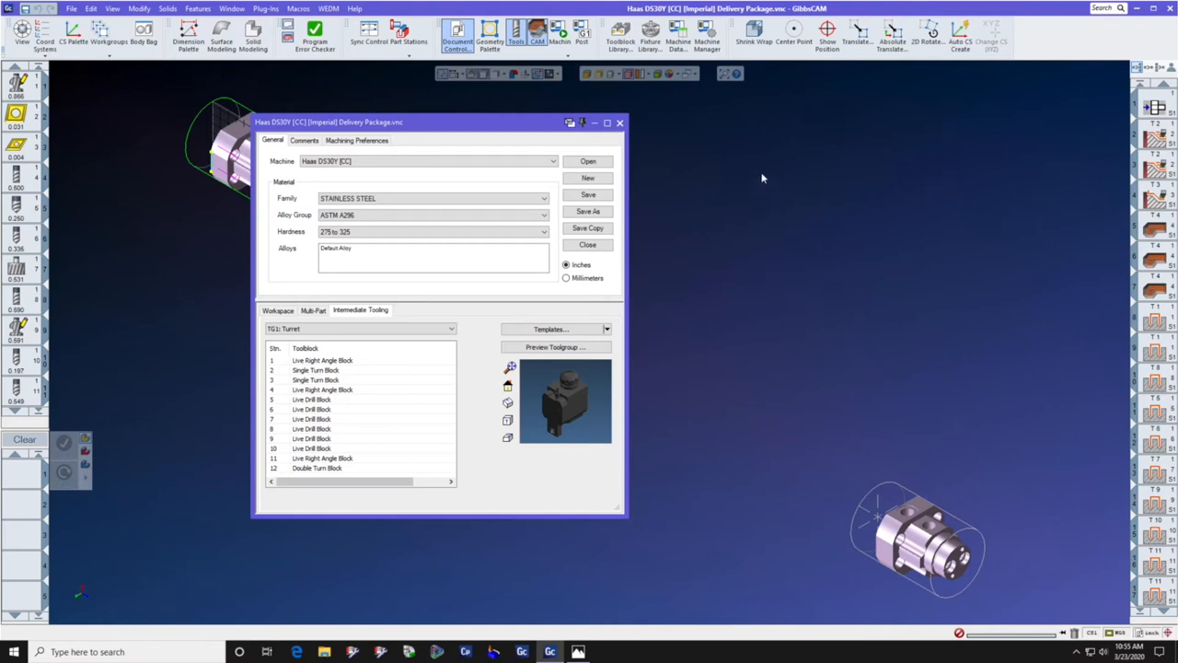
pyautogui.moveTo(377, 162)
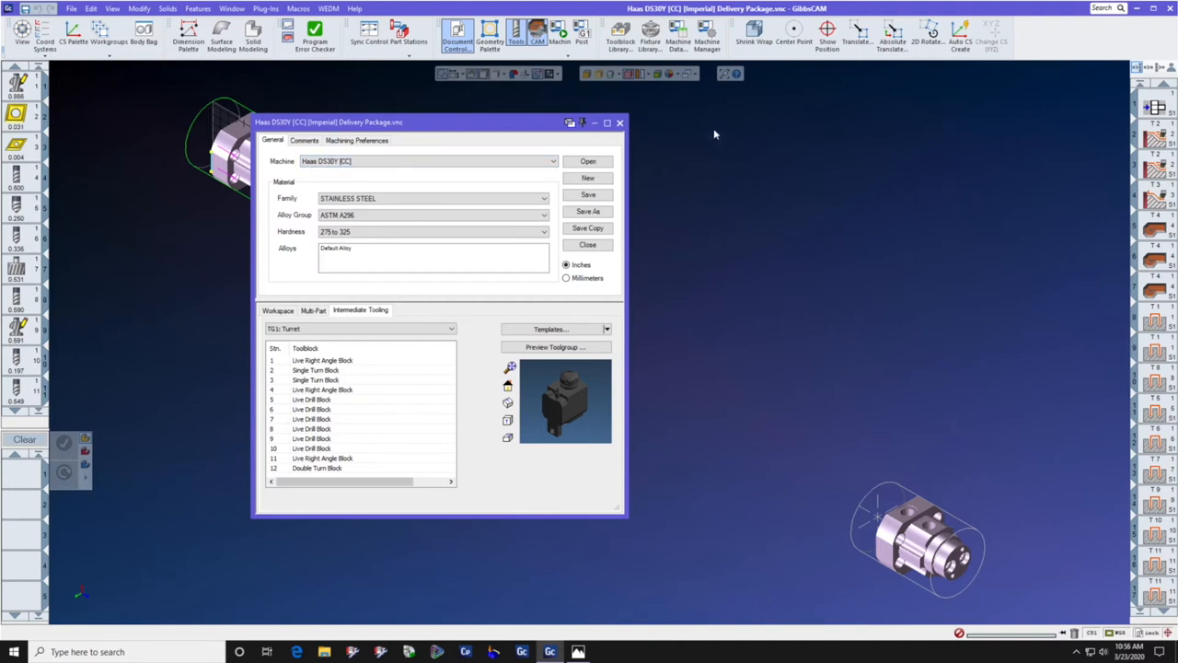
pyautogui.moveTo(678, 35)
pyautogui.write('machine data')
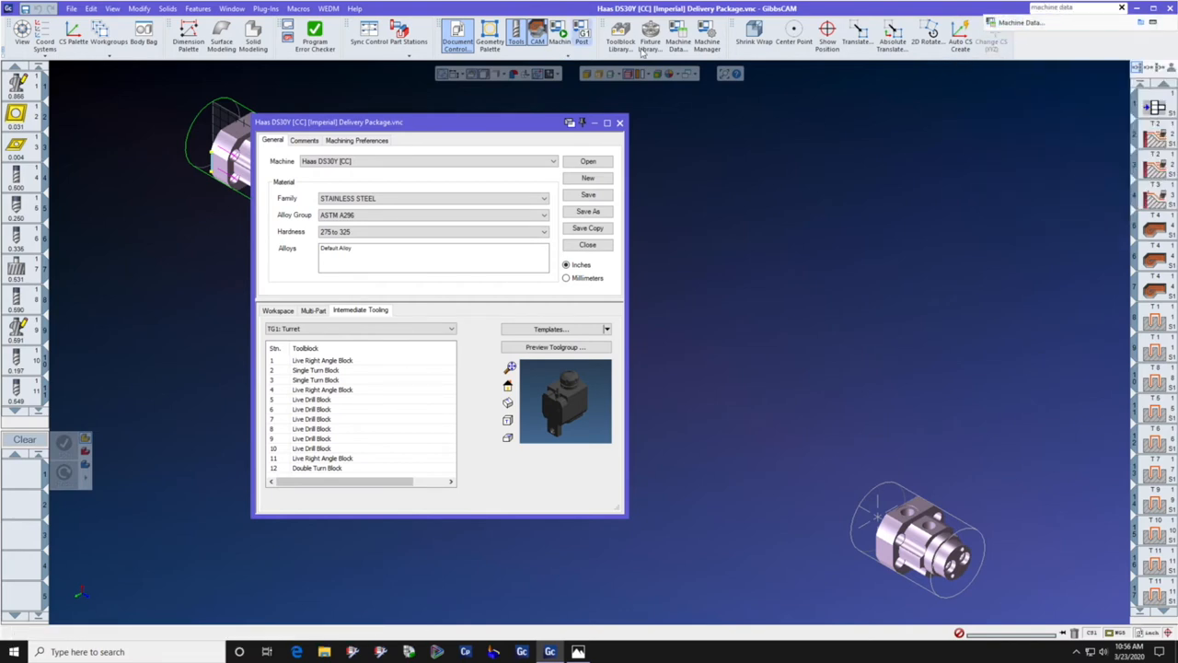
# Step: Edit the Haas DS30Y [CC] entry from the Machine Data library
pyautogui.click(678, 36)
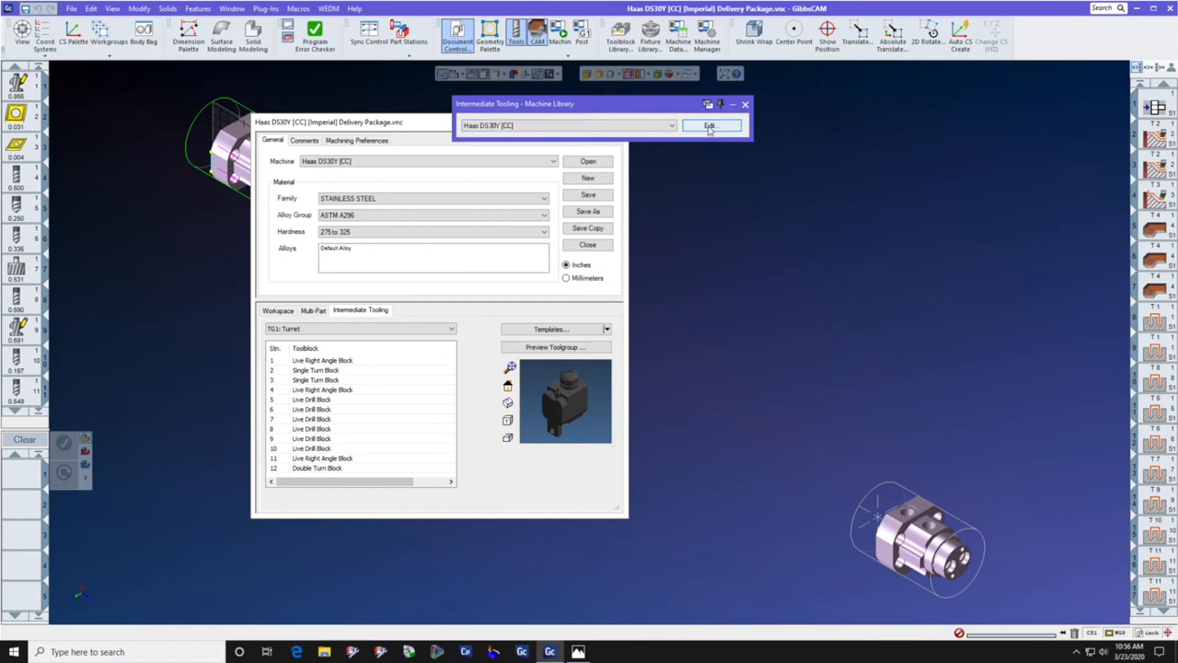
pyautogui.click(710, 126)
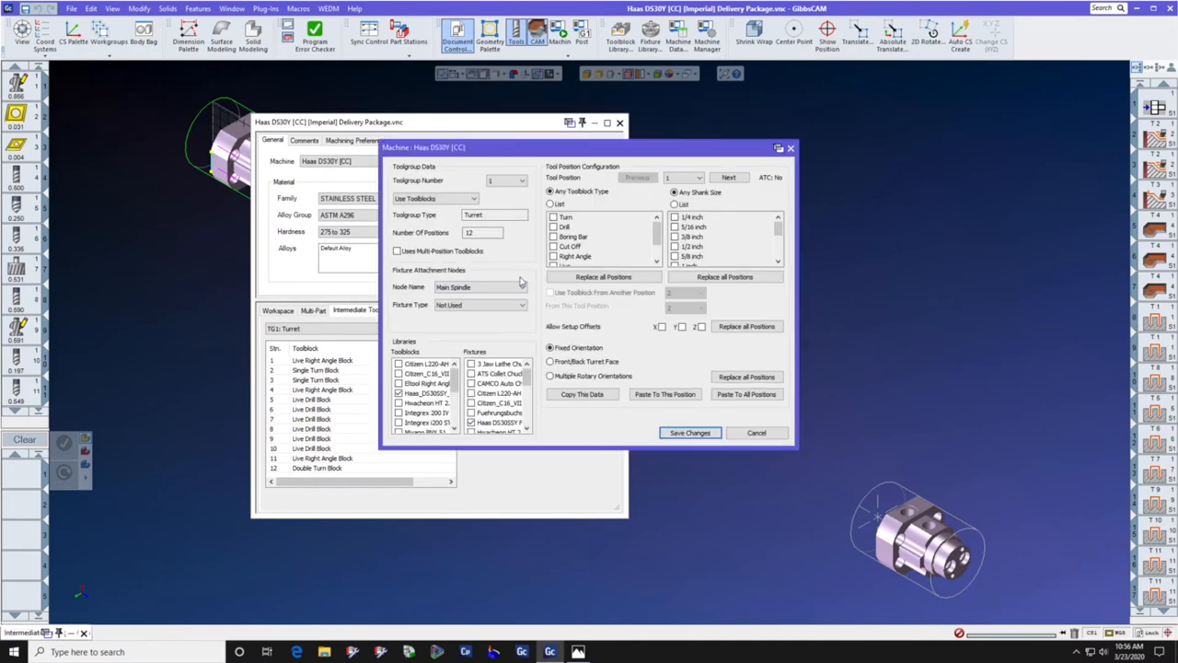
# Step: Set Main and Sub Spindle fixture types to Chuck, keep Haas DS30SSY Fixtures, and save
pyautogui.click(478, 286)
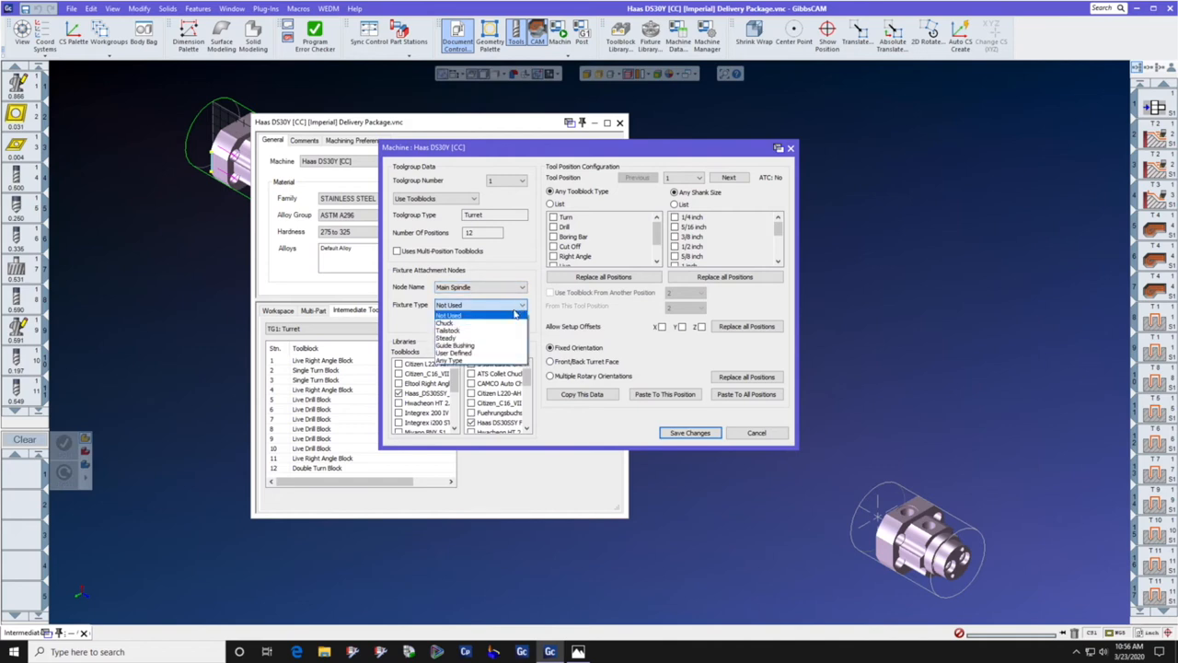
pyautogui.click(447, 322)
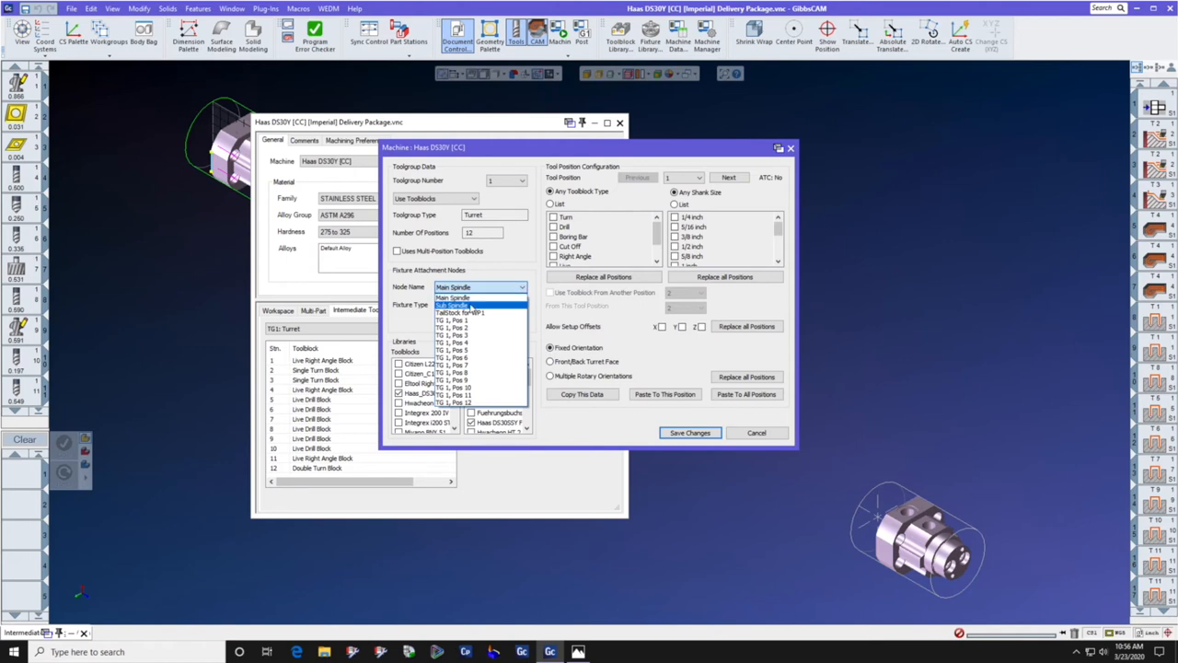
pyautogui.click(453, 298)
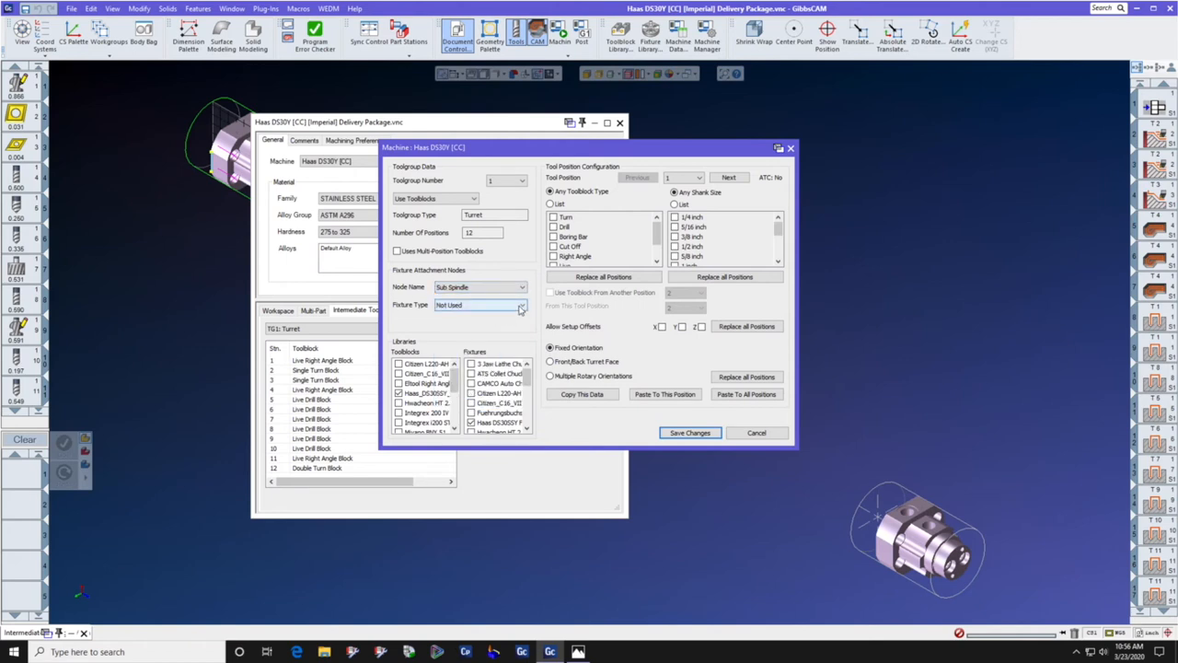
pyautogui.click(520, 304)
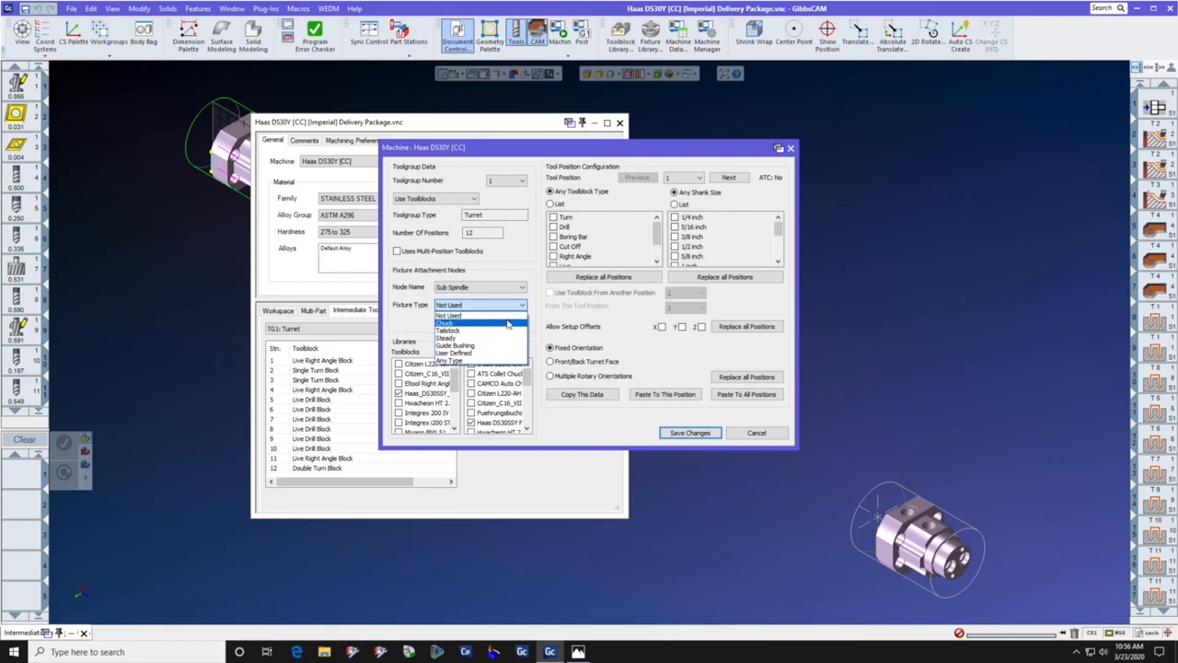
pyautogui.click(479, 323)
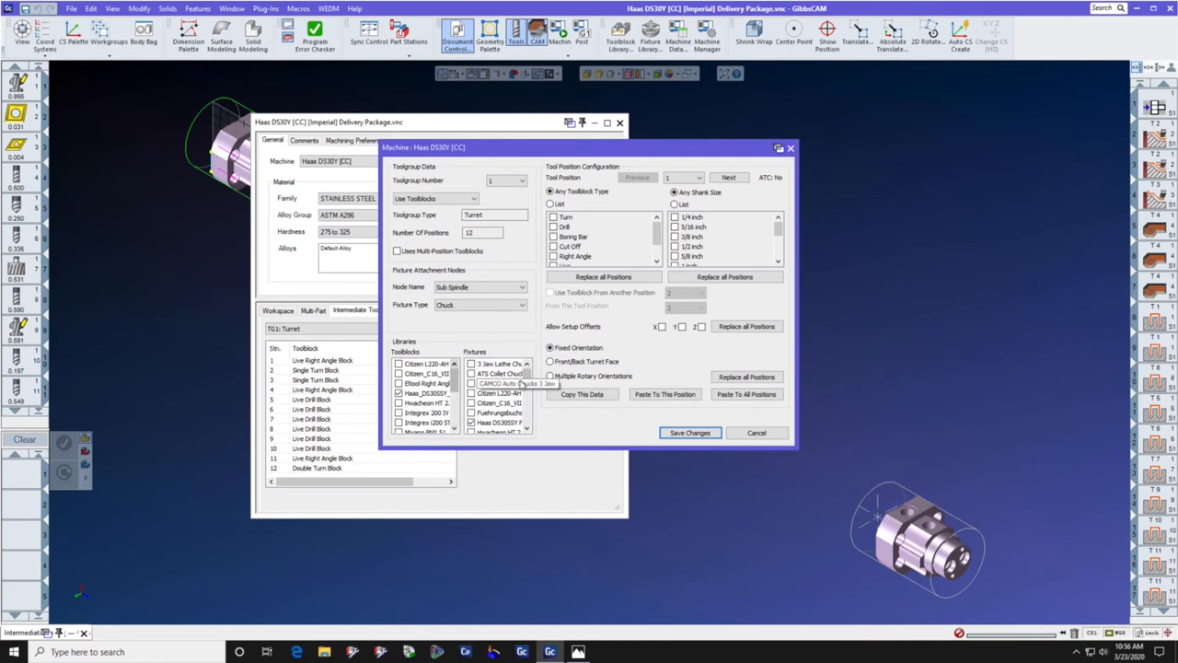
pyautogui.scroll(-3)
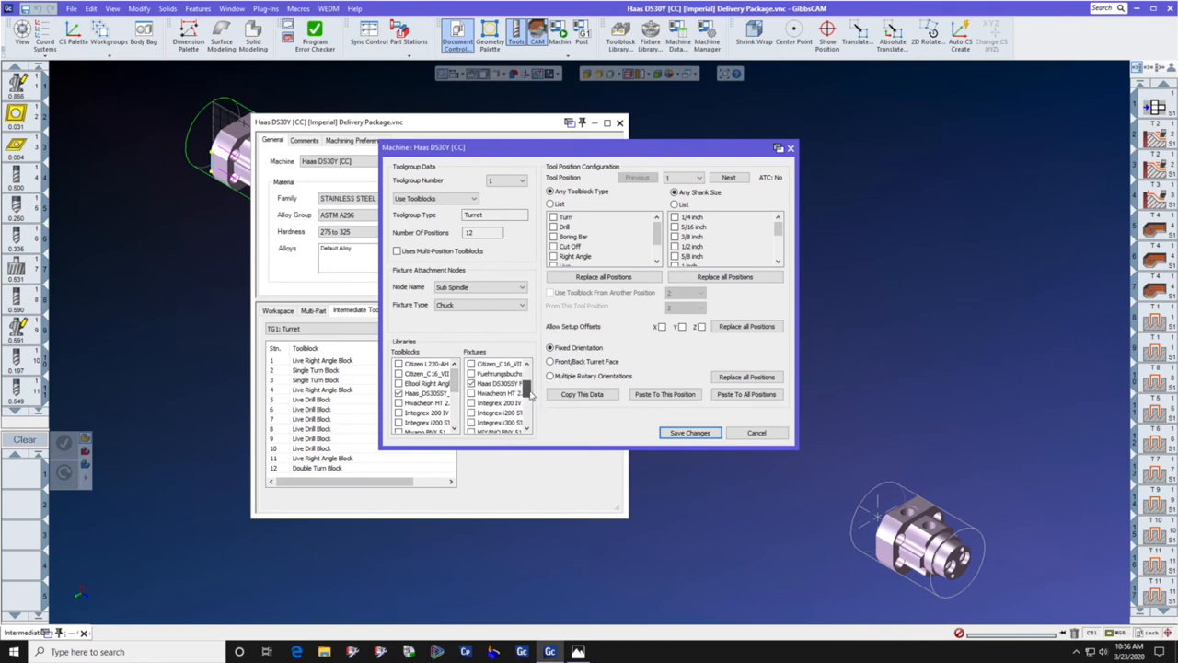
pyautogui.click(501, 383)
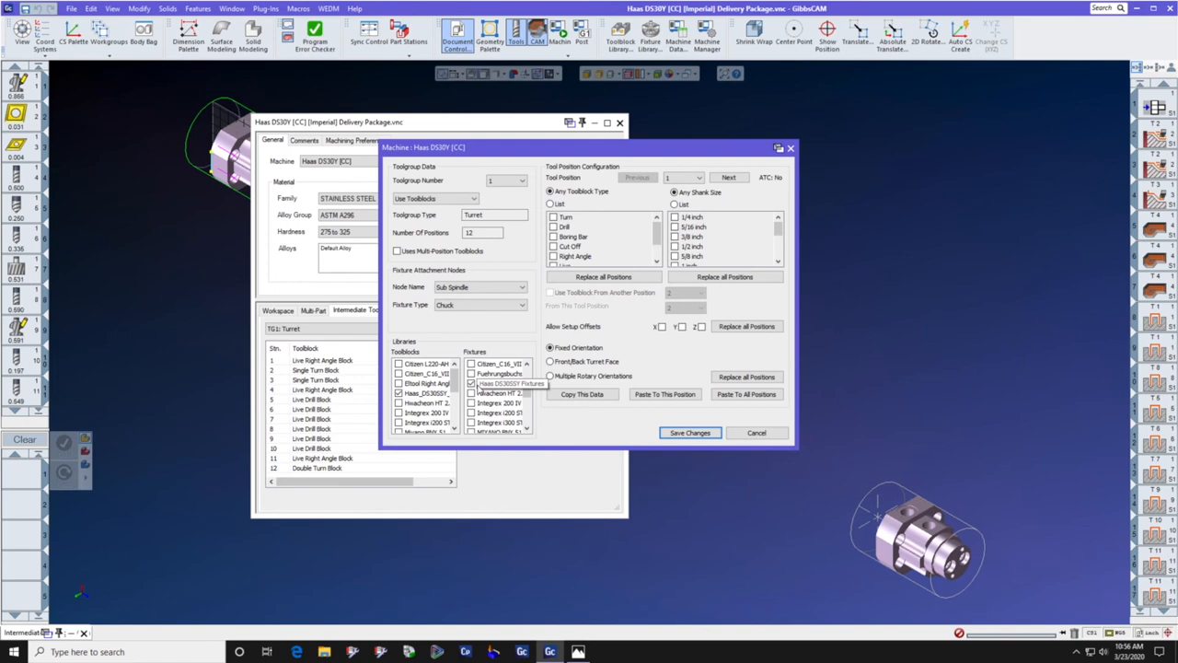
pyautogui.click(689, 433)
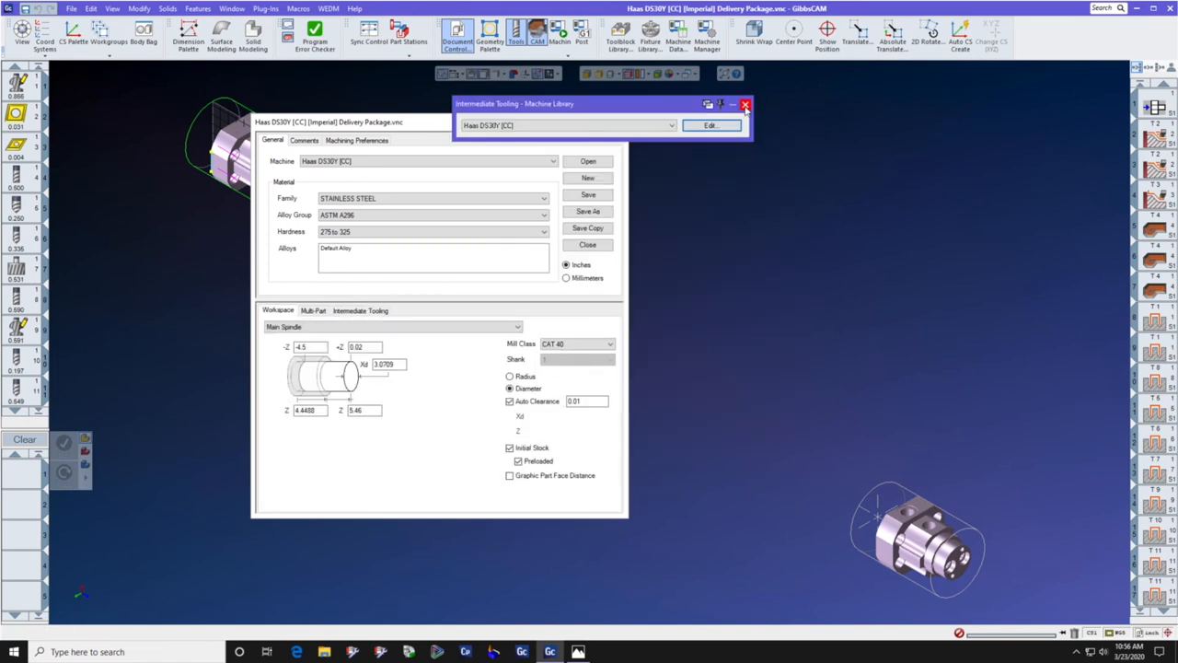
# Step: Close the machine library, recheck intermediate tooling, then close and reopen Document Control
pyautogui.click(746, 103)
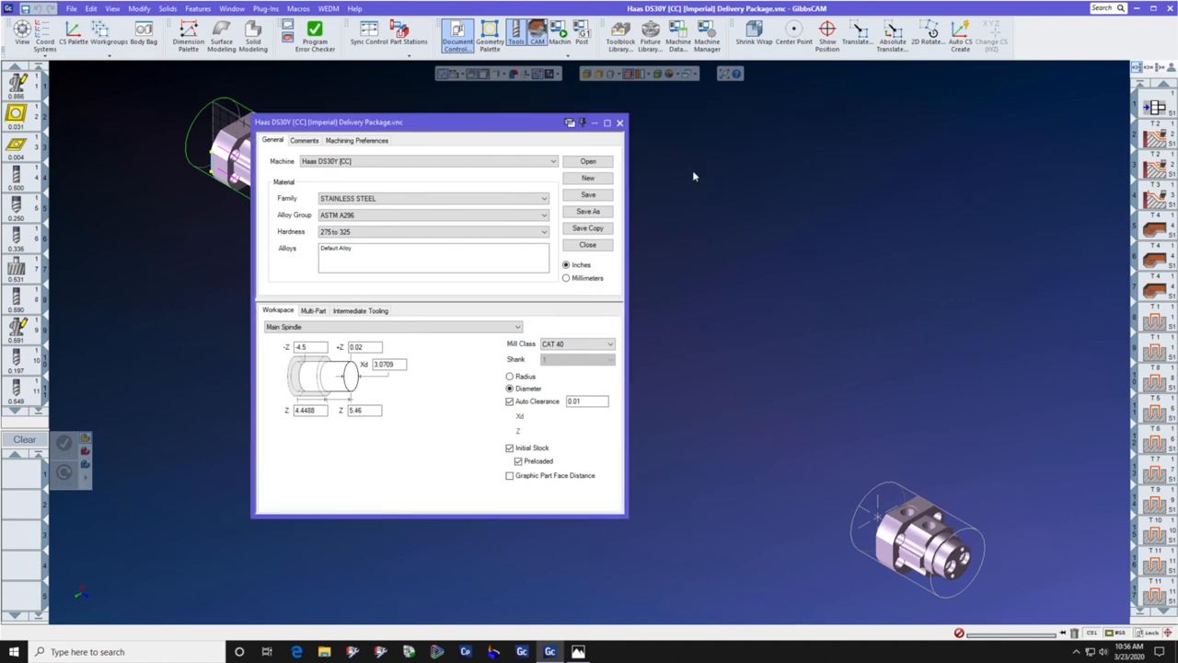
pyautogui.click(359, 311)
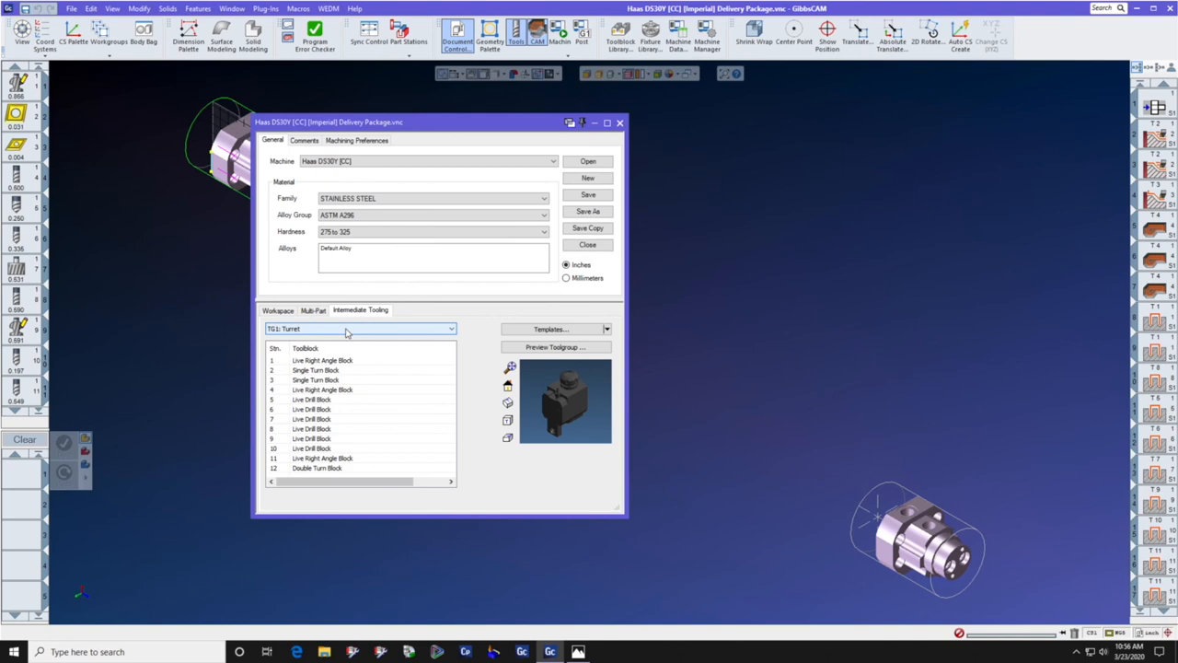
pyautogui.moveTo(452, 311)
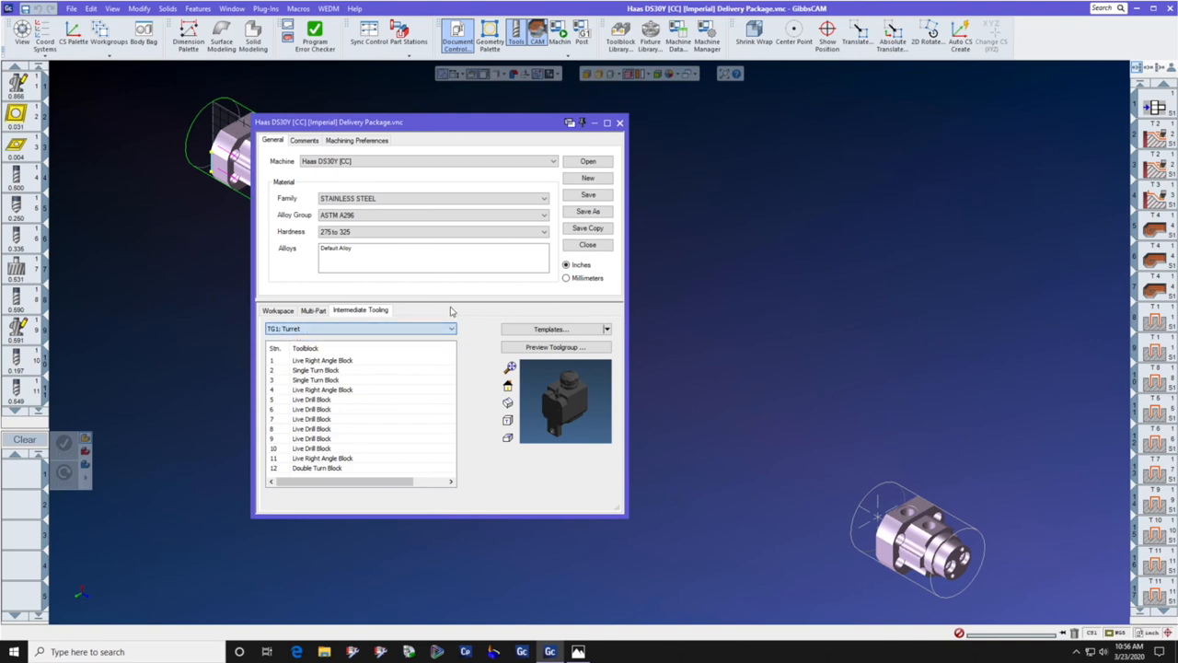
pyautogui.click(619, 122)
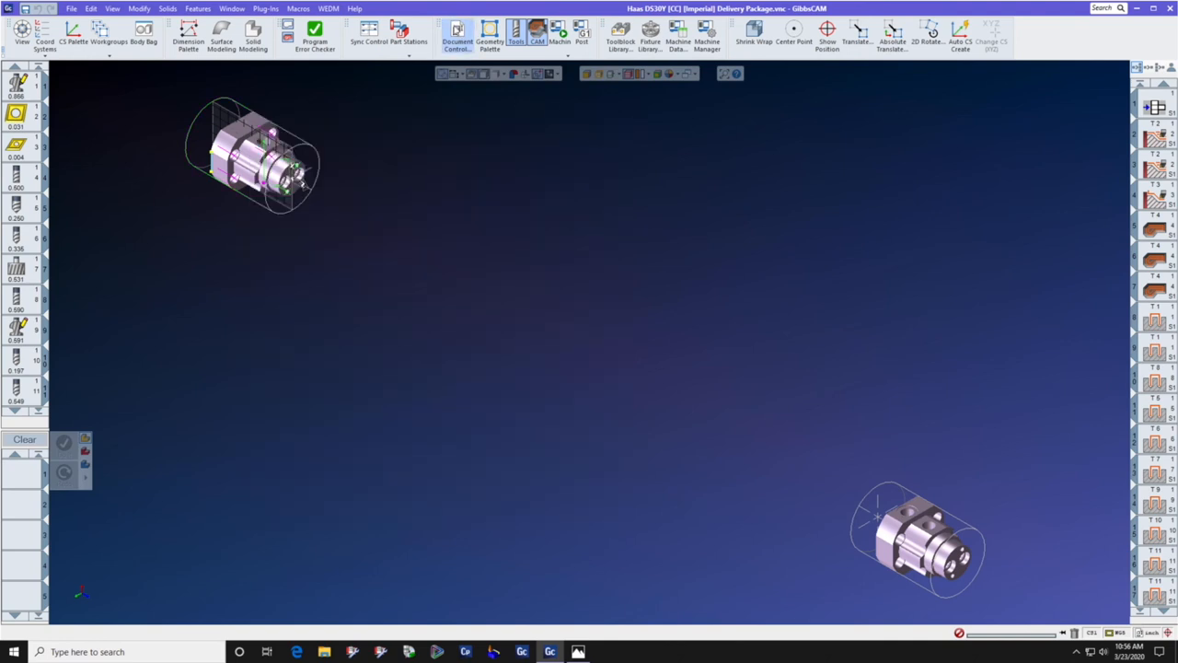
pyautogui.click(457, 37)
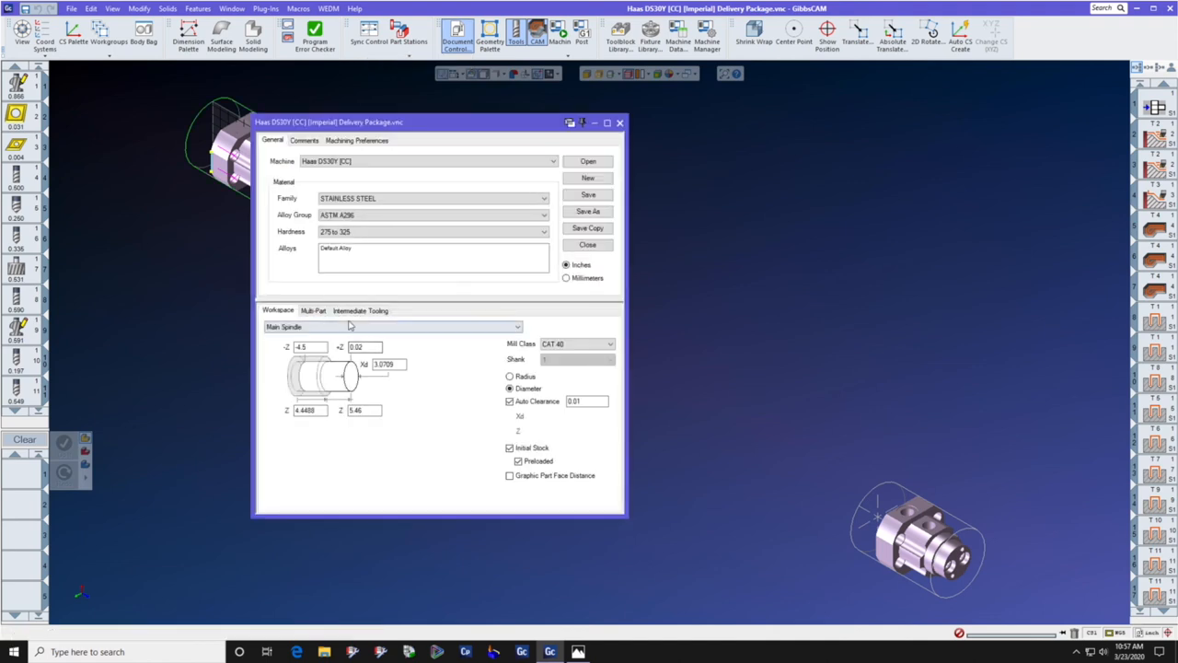